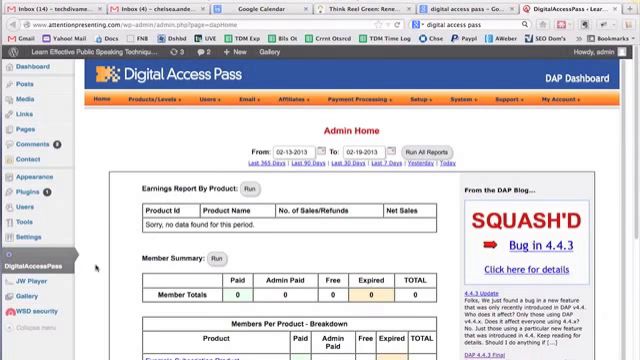
Scroll the DAP Admin Home dashboard to reveal the Products/Levels Manage and Product Chaining options.
scroll(down, 3)
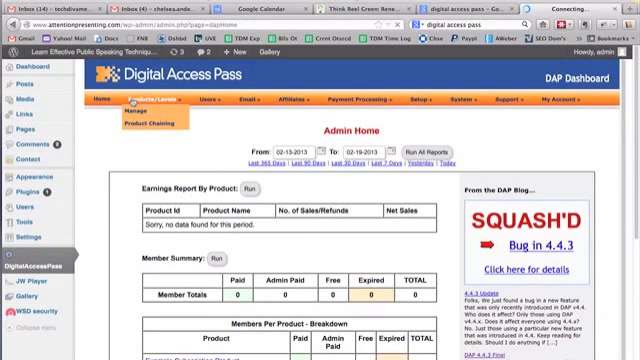
Load the Attention Presenting Online Training Materials product and view its 397.00 one-time, 9999-day pricing.
click(131, 122)
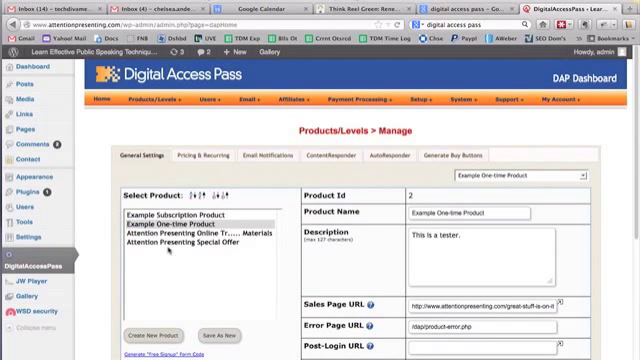
mouse_move(185, 238)
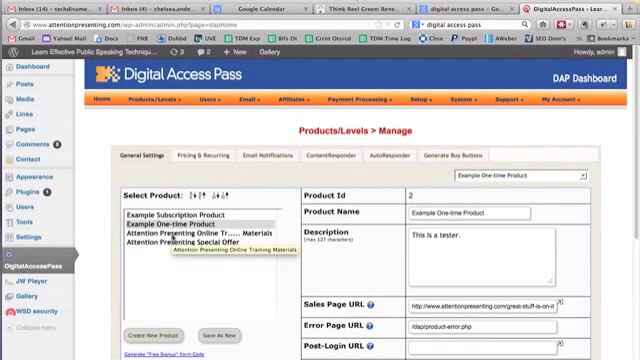
click(180, 239)
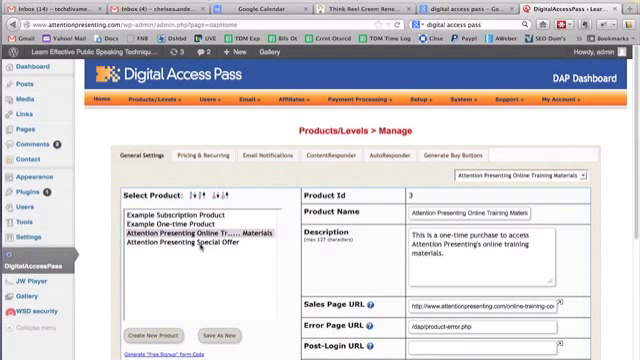
mouse_move(180, 237)
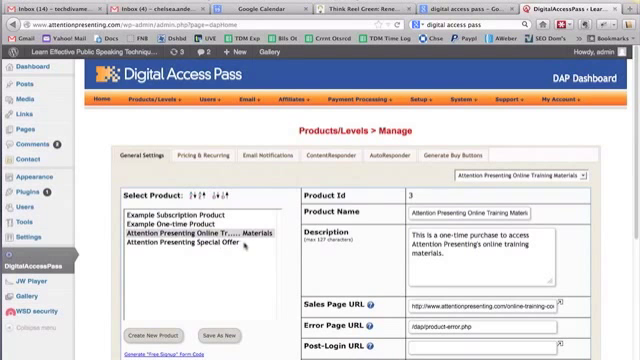
scroll(down, 3)
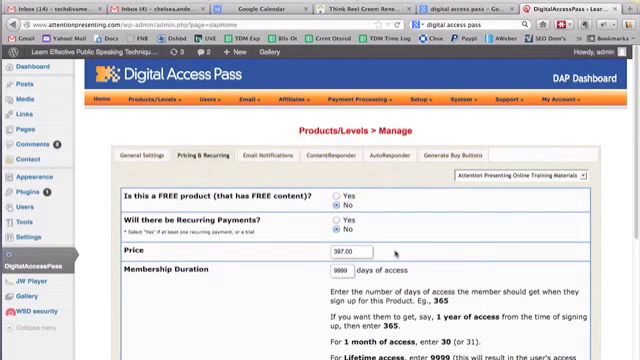
Show the product's ContentResponder tab with its ten protected program links on drip day 1.
scroll(down, 3)
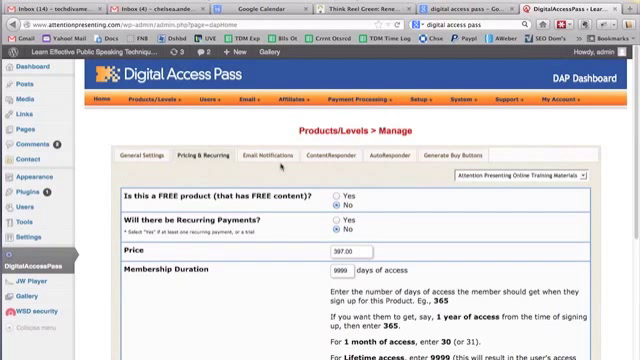
click(267, 157)
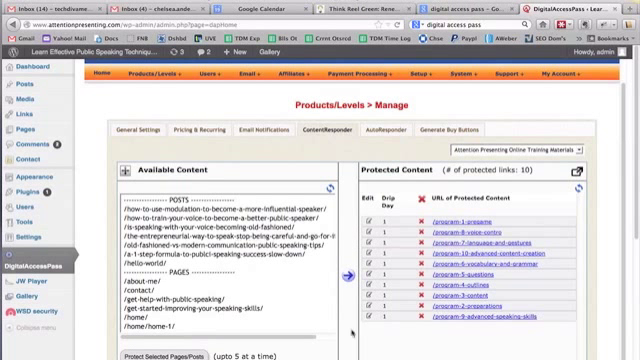
Scroll through the ContentResponder list of available and protected content.
scroll(down, 3)
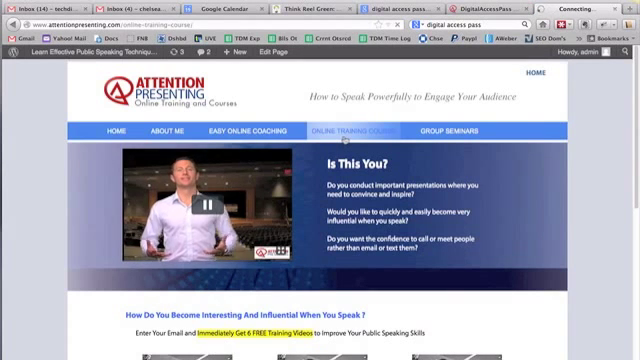
Review the Online Training Course page, then return to the DAP ContentResponder settings.
click(369, 130)
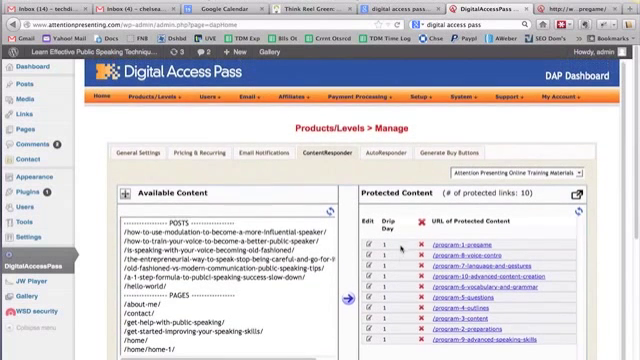
Review the Thank You email on the DAP Email Autoresponders page.
click(257, 97)
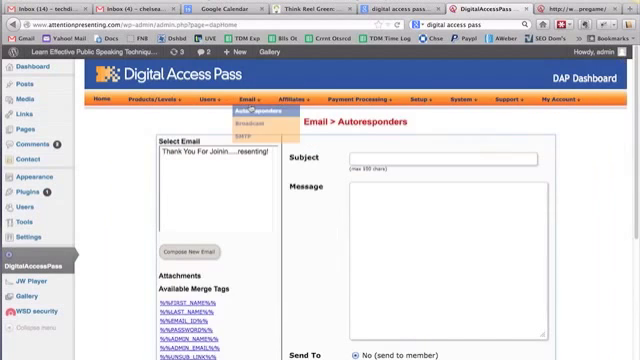
scroll(down, 3)
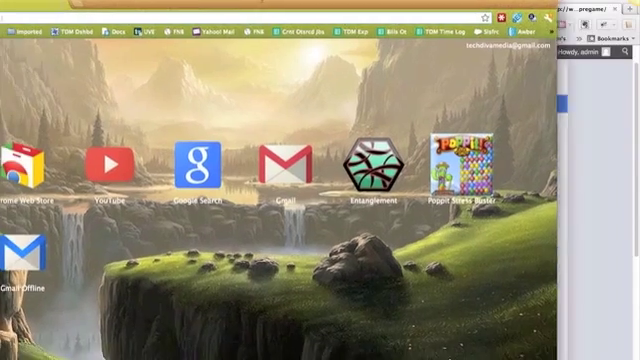
Browse attentionpresenting.com's free training videos, then return to the DAP Autoresponders page.
text(attracttherightguy.com)
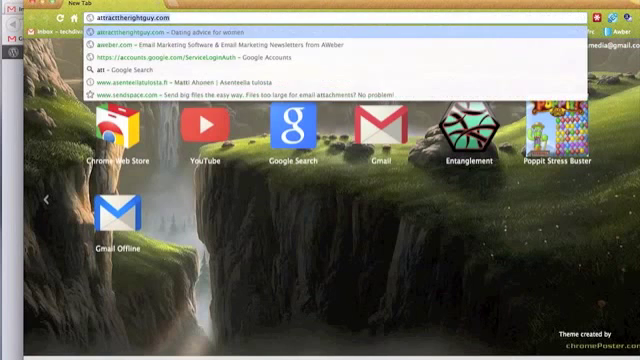
text(attentionpresentin)
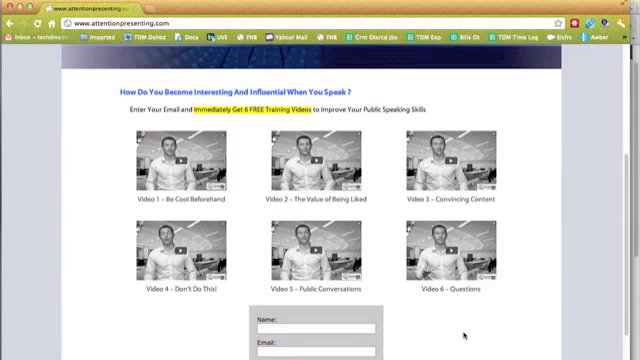
scroll(up, 3)
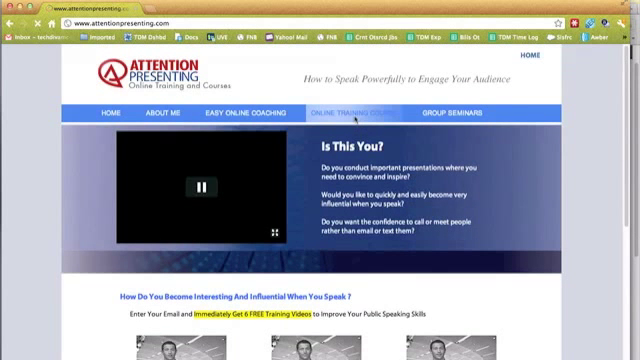
click(356, 112)
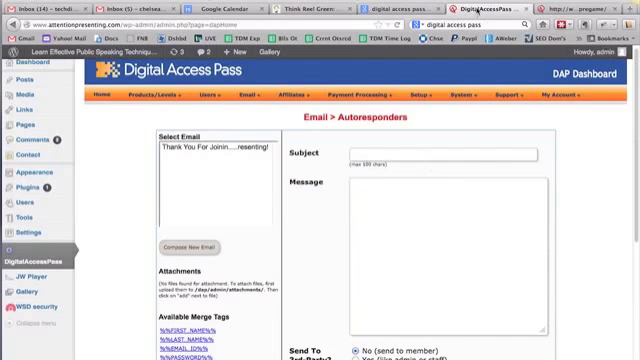
scroll(down, 3)
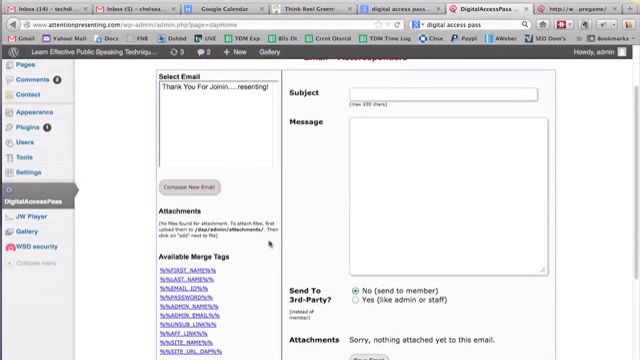